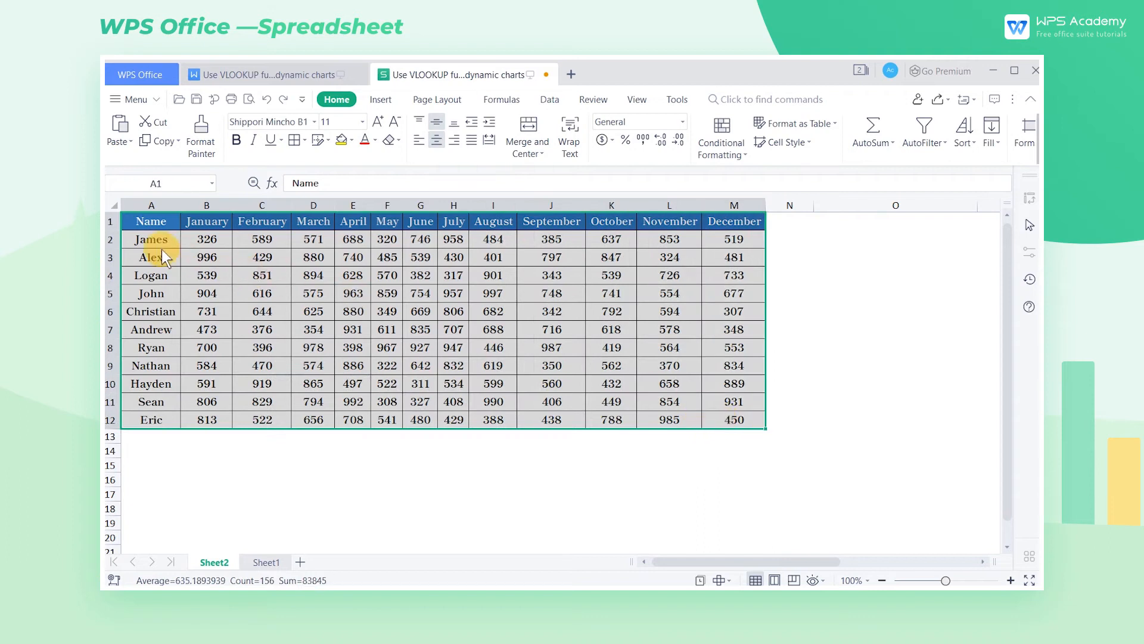
Select the sales table, its month header row and the list of names
{"action": "left_click", "coordinate": [668, 222]}
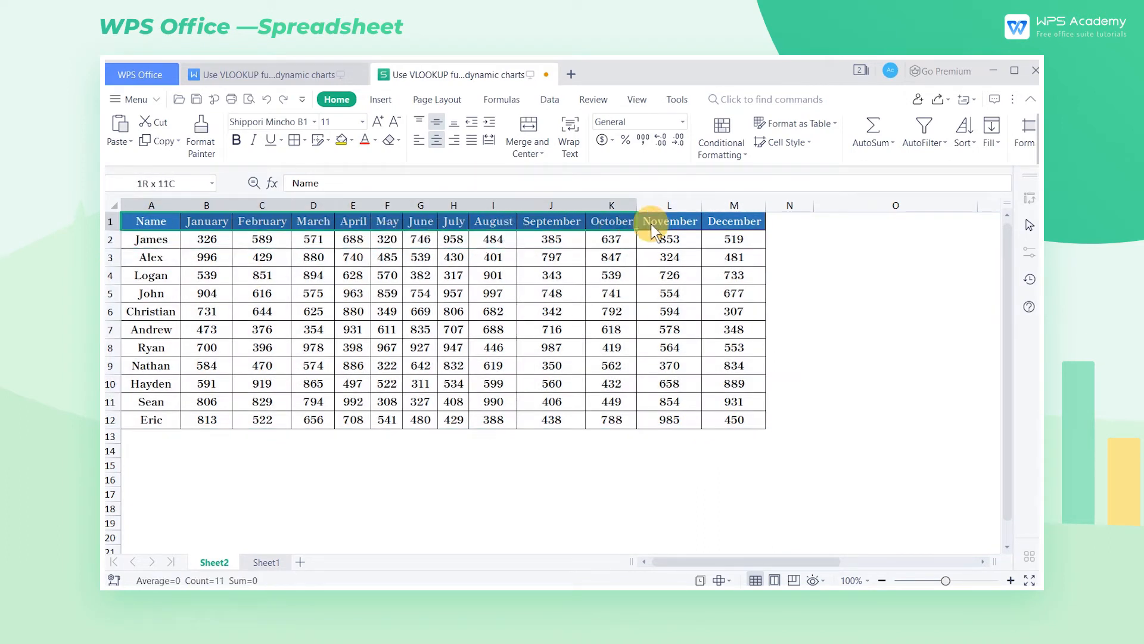
{"action": "left_click", "coordinate": [151, 221]}
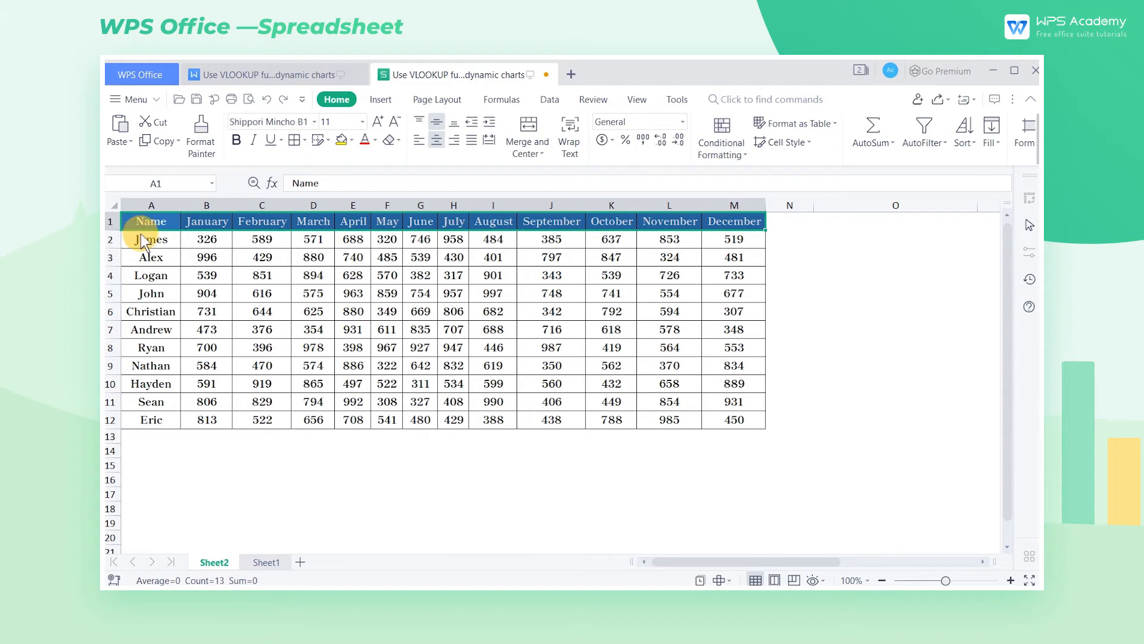
{"action": "left_click", "coordinate": [151, 238]}
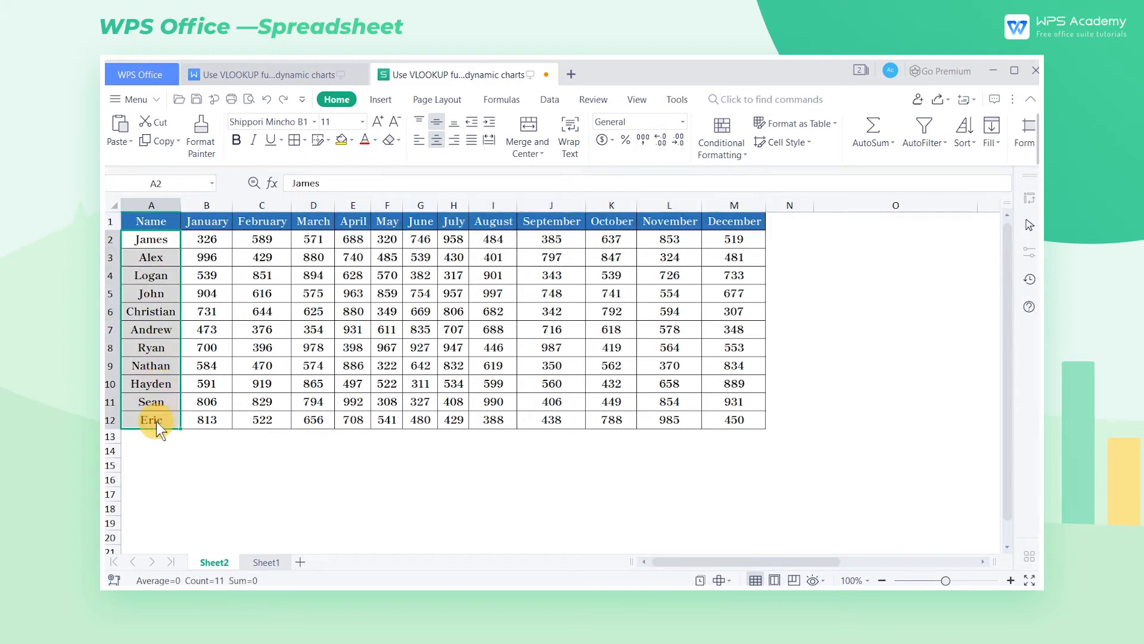
{"action": "mouse_move", "coordinate": [870, 251]}
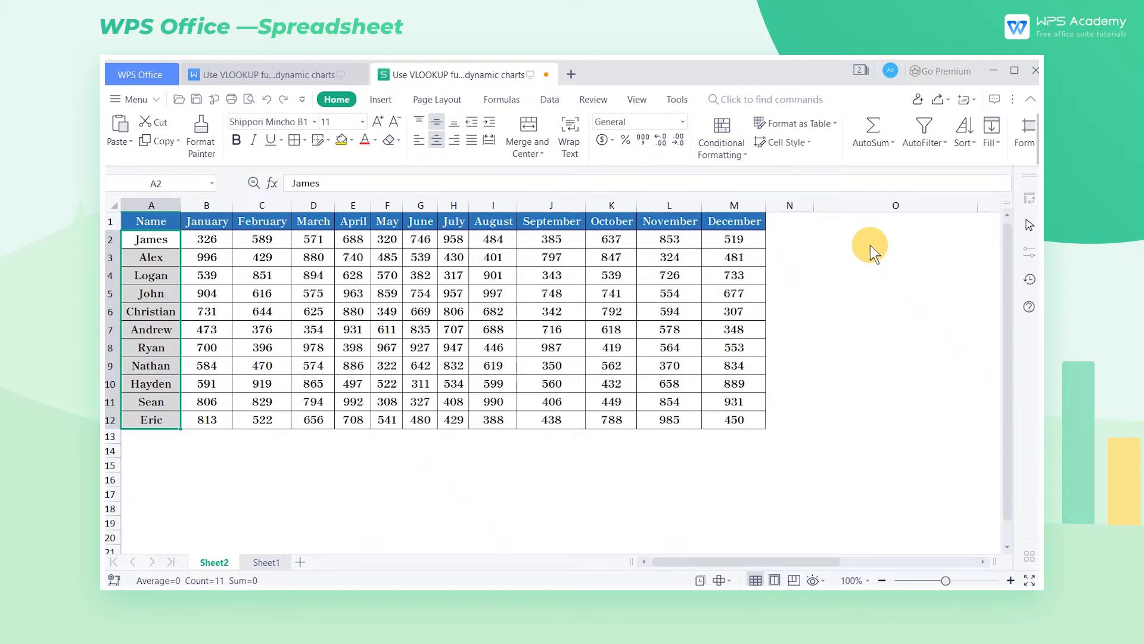
Give cell O2 a drop-down list sourced from the names in $A$2:$A$12
{"action": "left_click", "coordinate": [549, 99]}
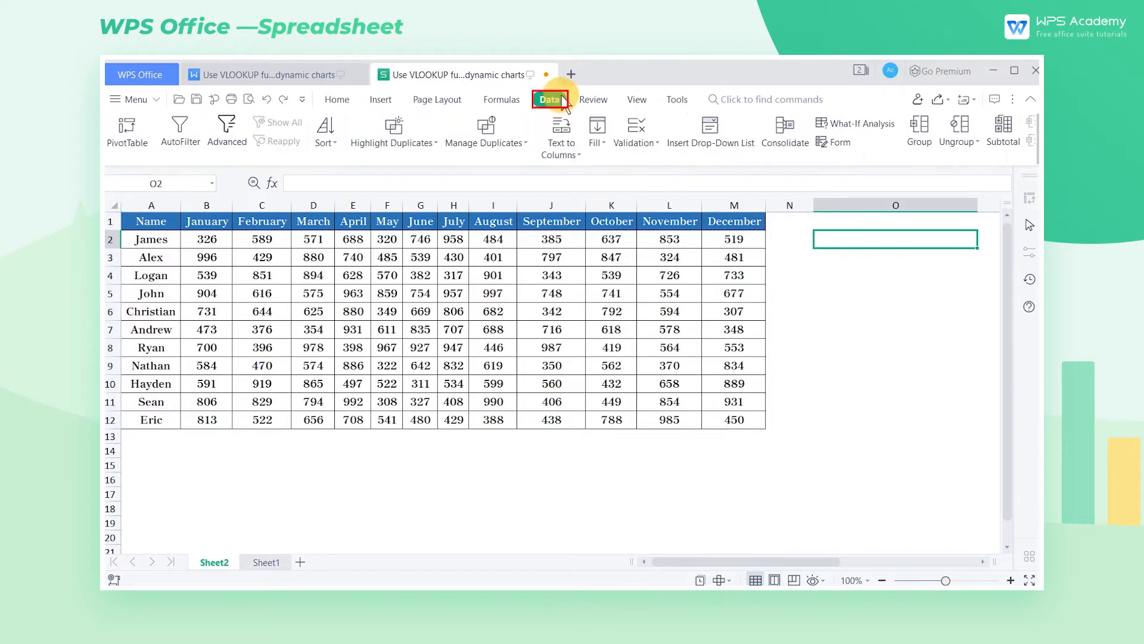
{"action": "left_click", "coordinate": [708, 131]}
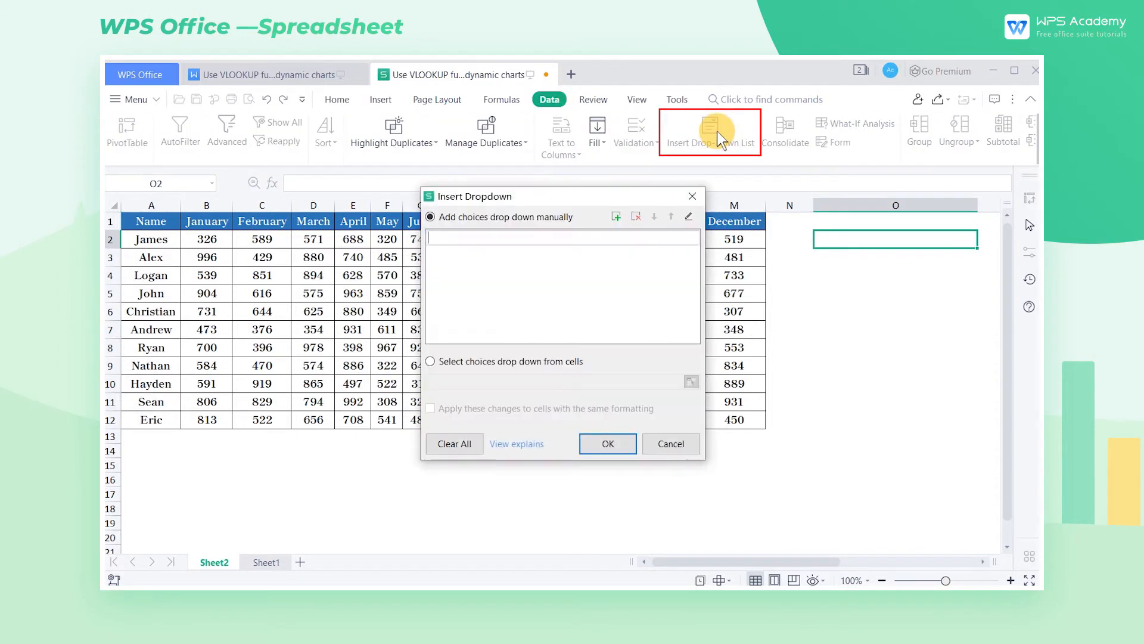
{"action": "mouse_move", "coordinate": [443, 362]}
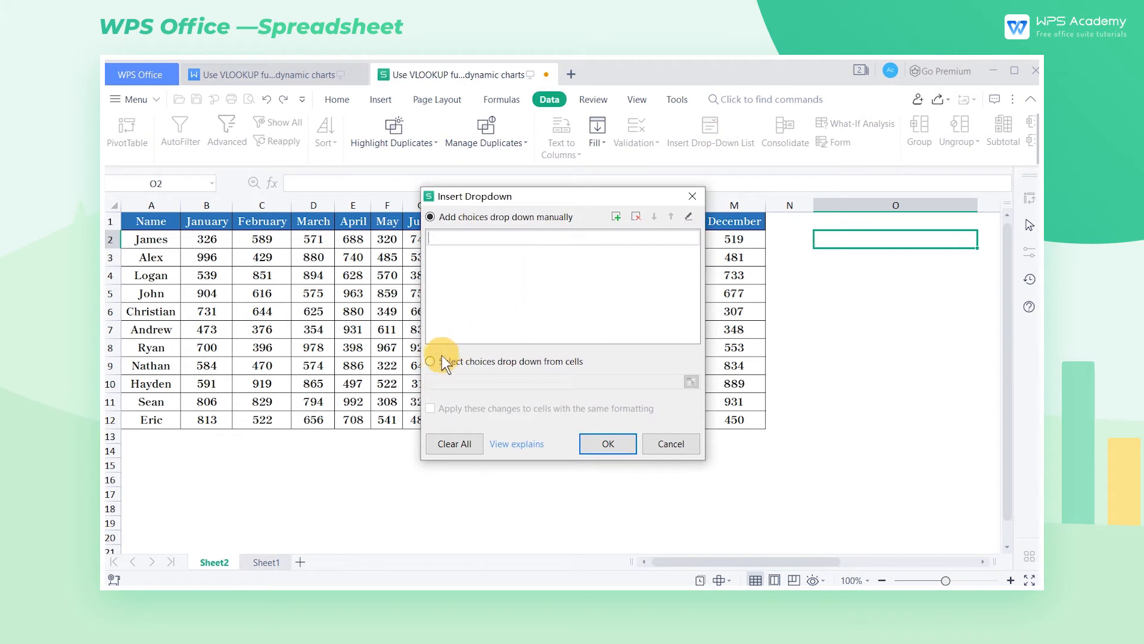
{"action": "left_click", "coordinate": [431, 361]}
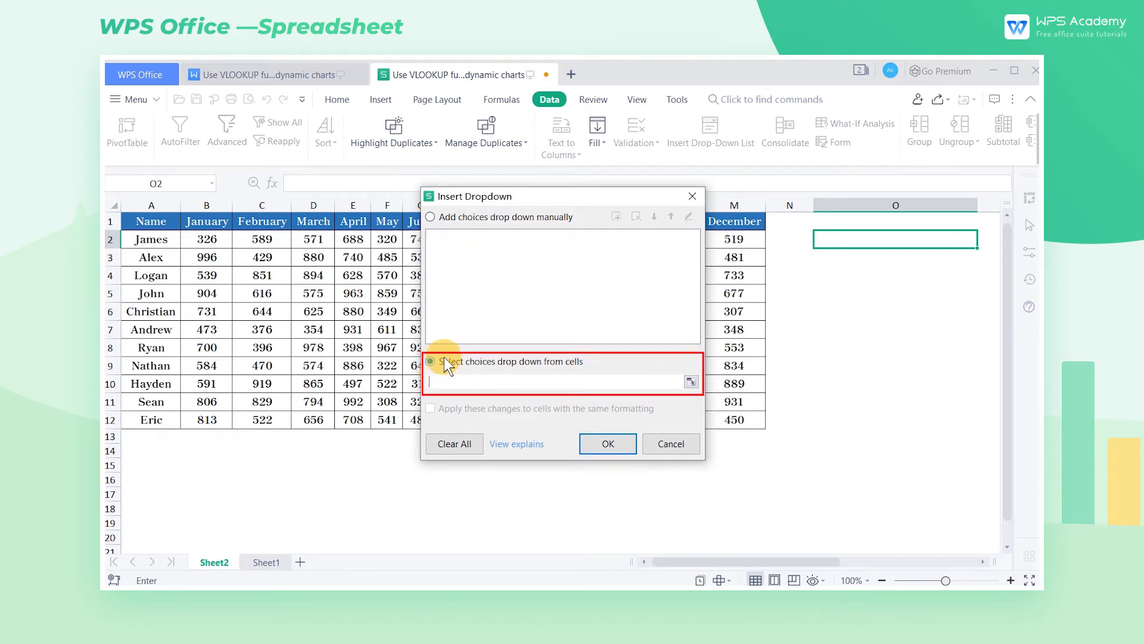
{"action": "left_click", "coordinate": [430, 361]}
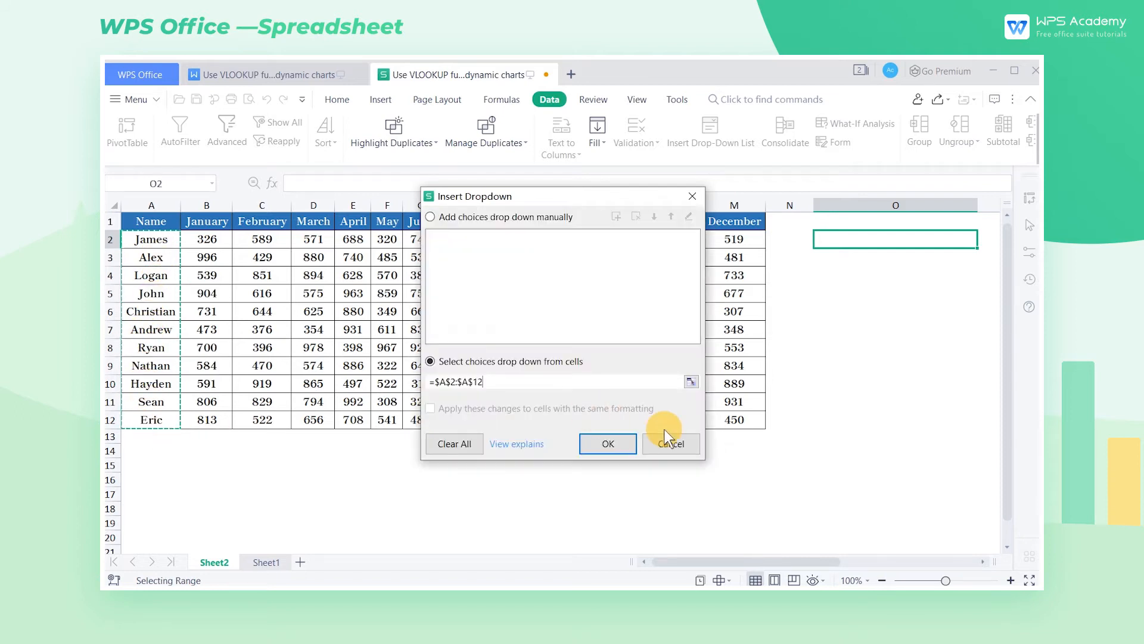
{"action": "left_click", "coordinate": [607, 444]}
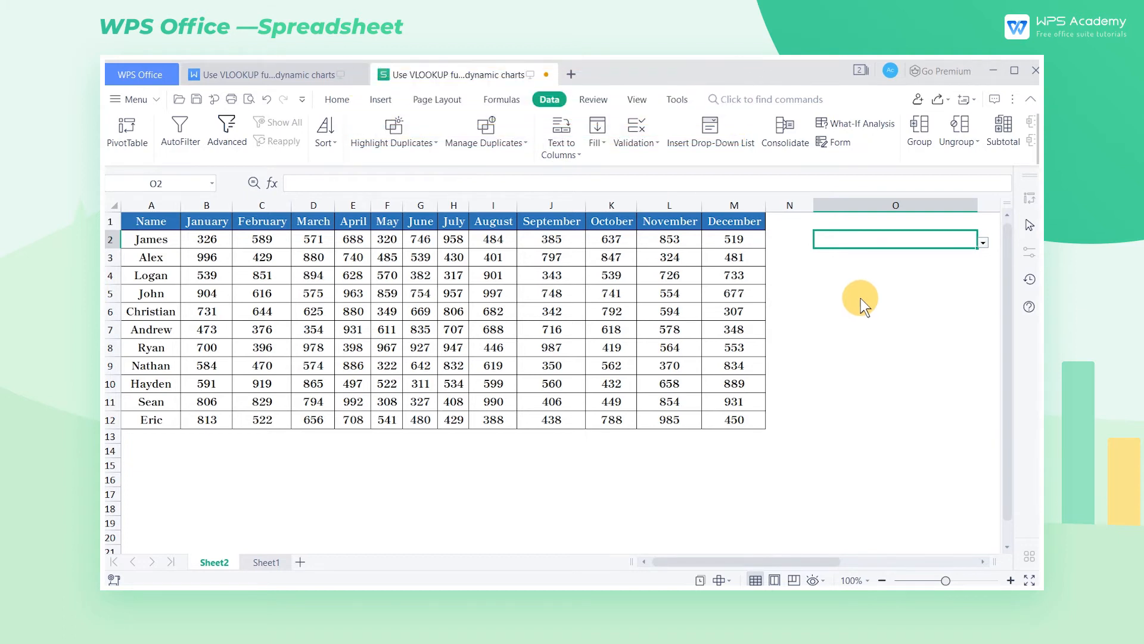
Enter =O2&"'s sales performance" in O5 and pick Logan from the O2 drop-down
{"action": "left_click", "coordinate": [895, 293]}
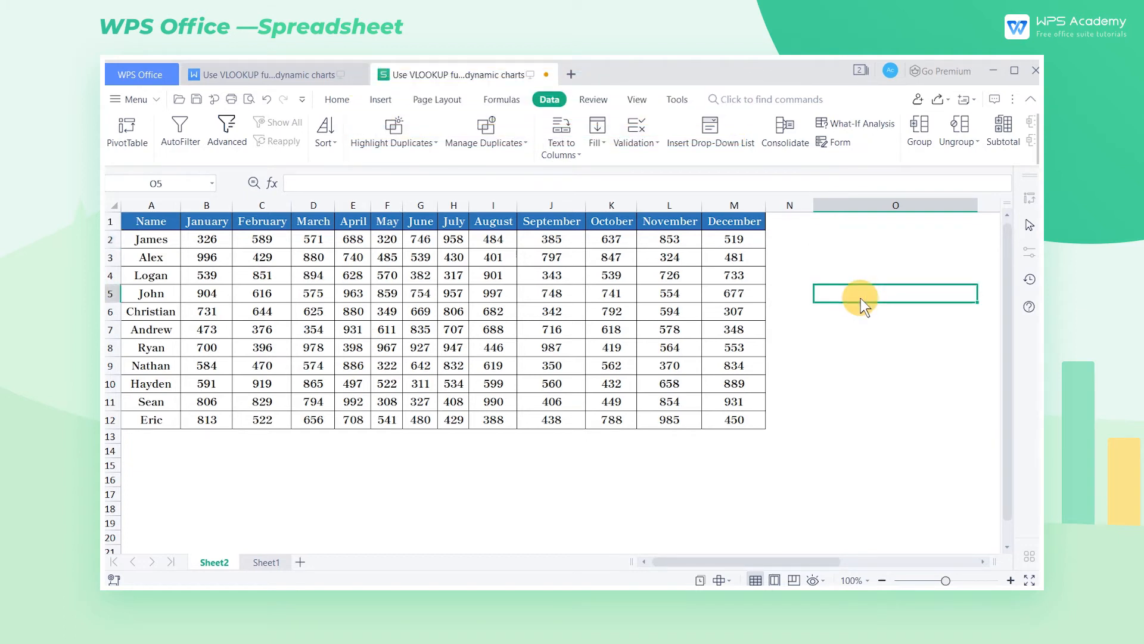
{"action": "type", "text": "=O2&\"'s sales performance\""}
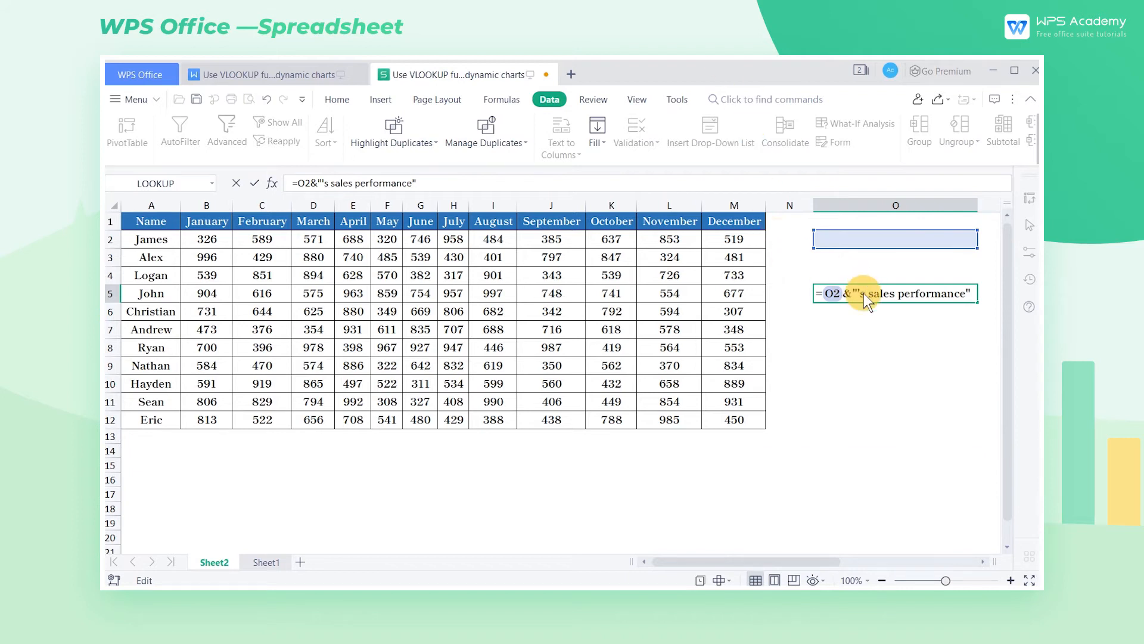
{"action": "key", "text": "Return"}
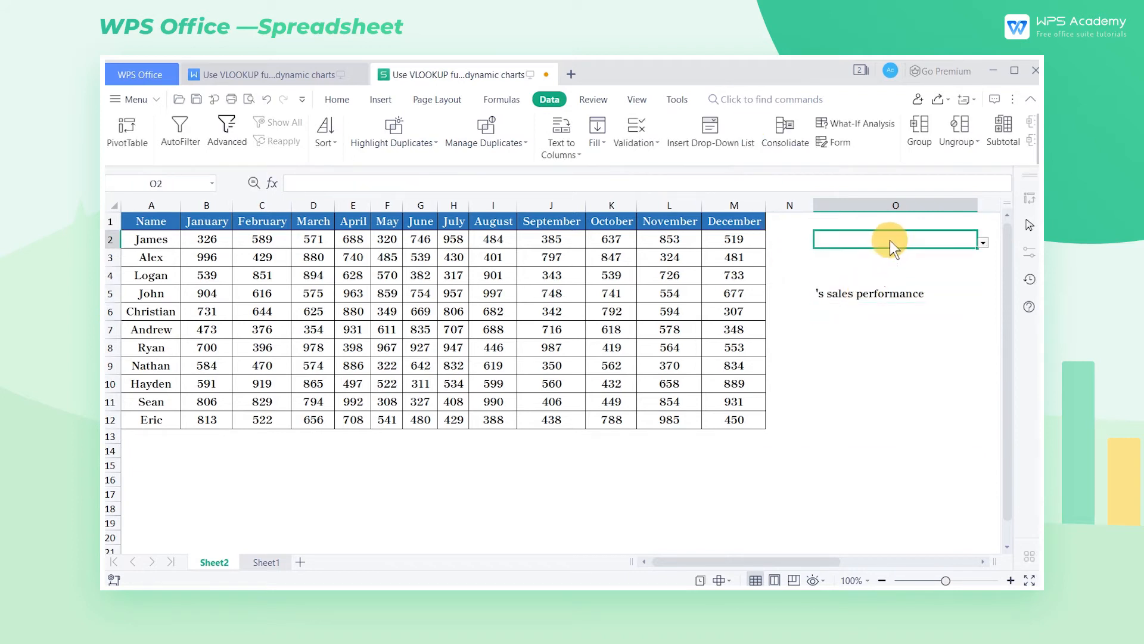
{"action": "left_click", "coordinate": [981, 243]}
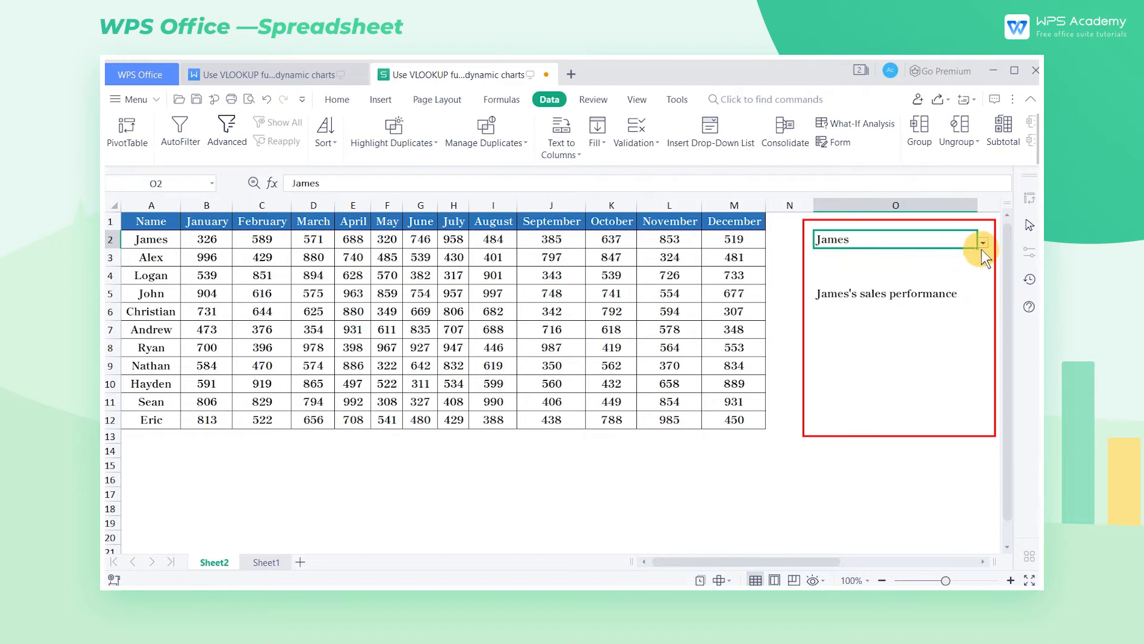
{"action": "left_click", "coordinate": [981, 242]}
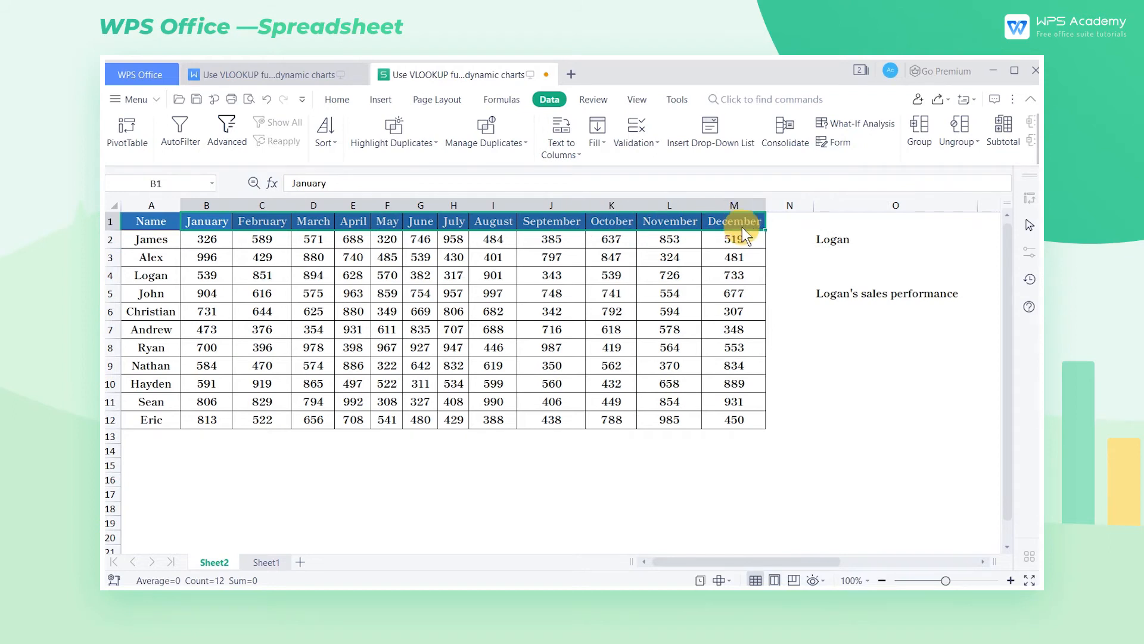
Paste month headers at P4 and enter =VLOOKUP($O$2,$A$1:$M$12,COLUMN(B1),0) in P5, returning 539
{"action": "scroll", "scroll_direction": "right", "scroll_amount": 3}
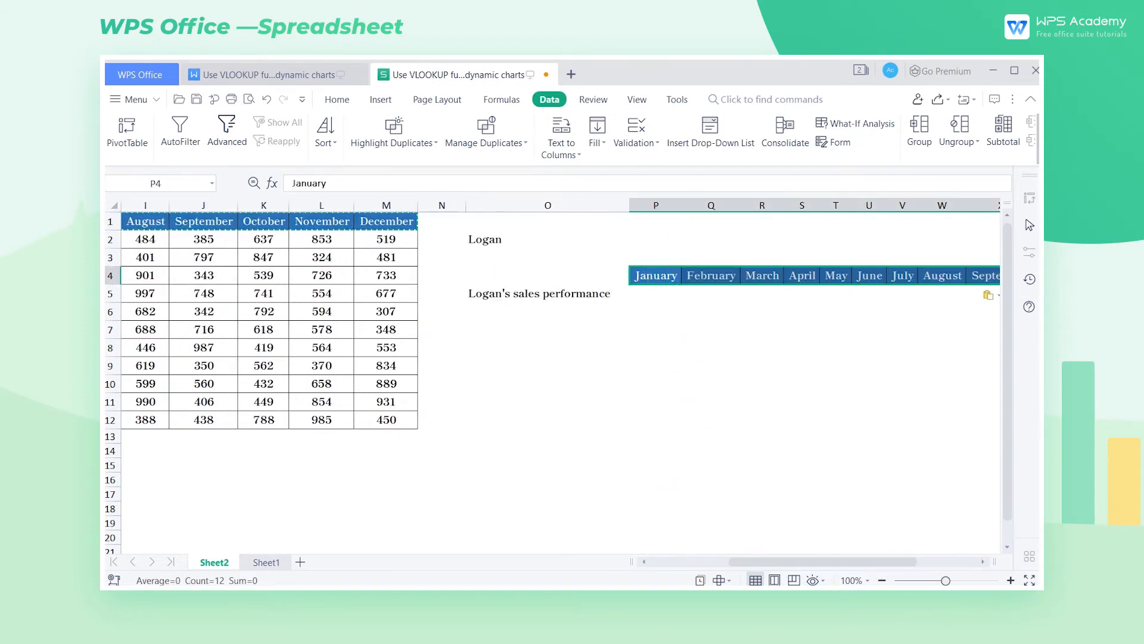
{"action": "left_click", "coordinate": [655, 293]}
{"action": "type", "text": "=VLOOKUP($O$2,$A$1:$M$12,COLUMN(B1),0)"}
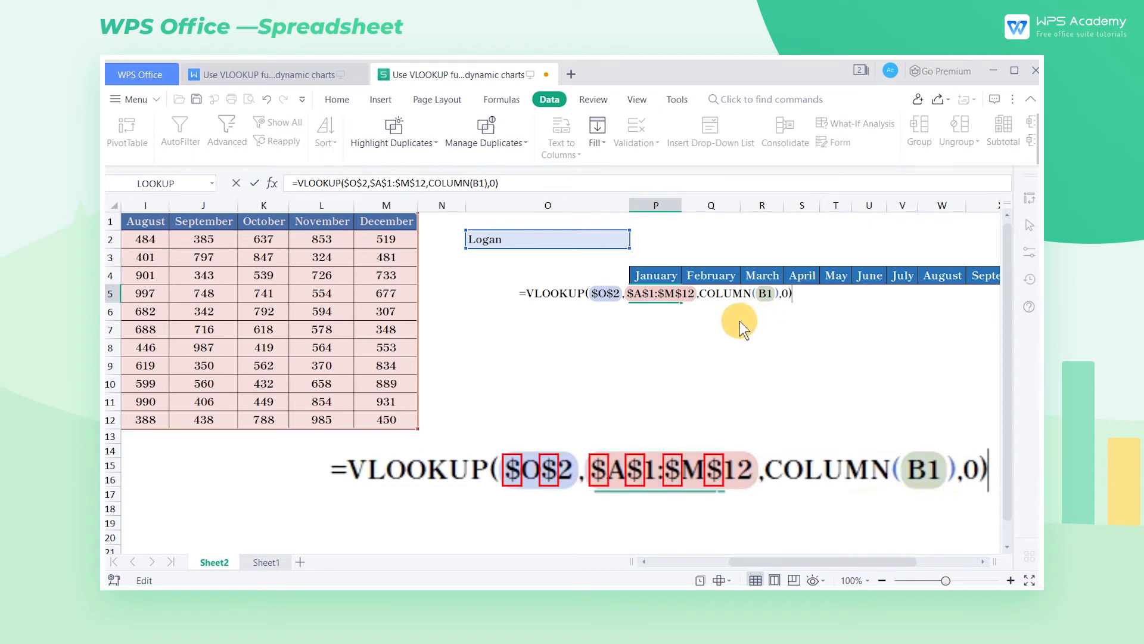
{"action": "key", "text": "f4"}
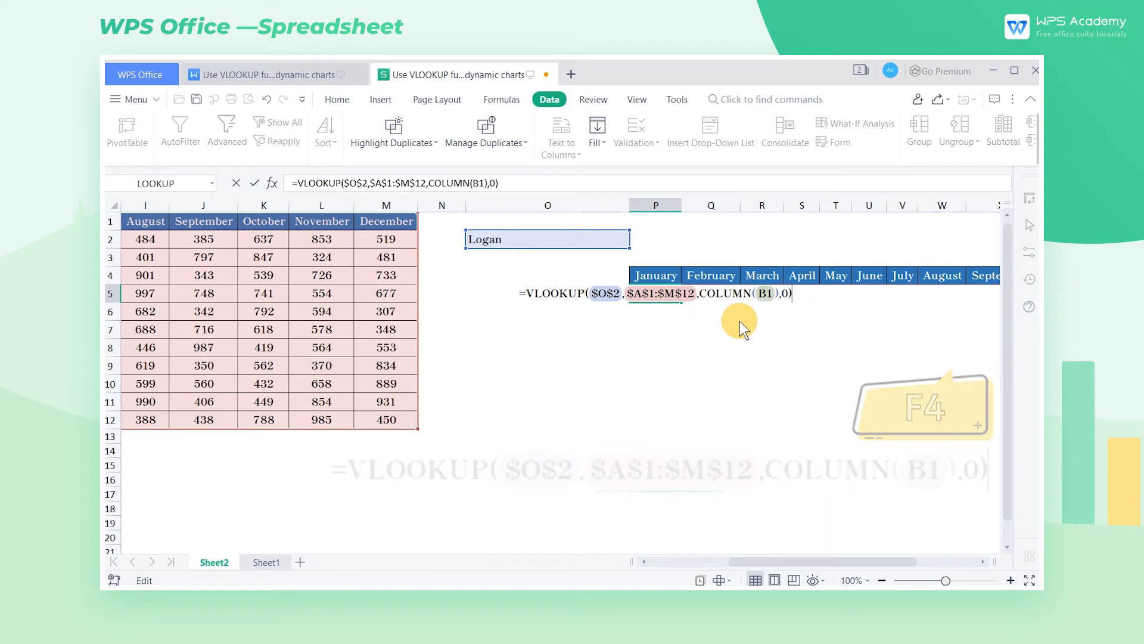
{"action": "key", "text": "f4"}
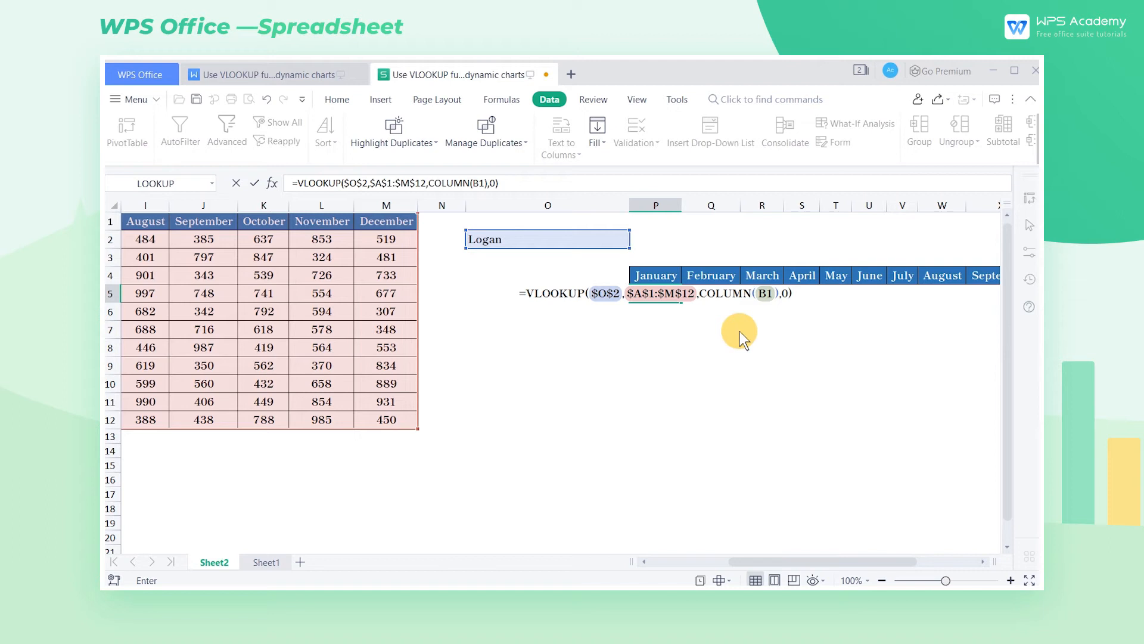
{"action": "key", "text": "Return"}
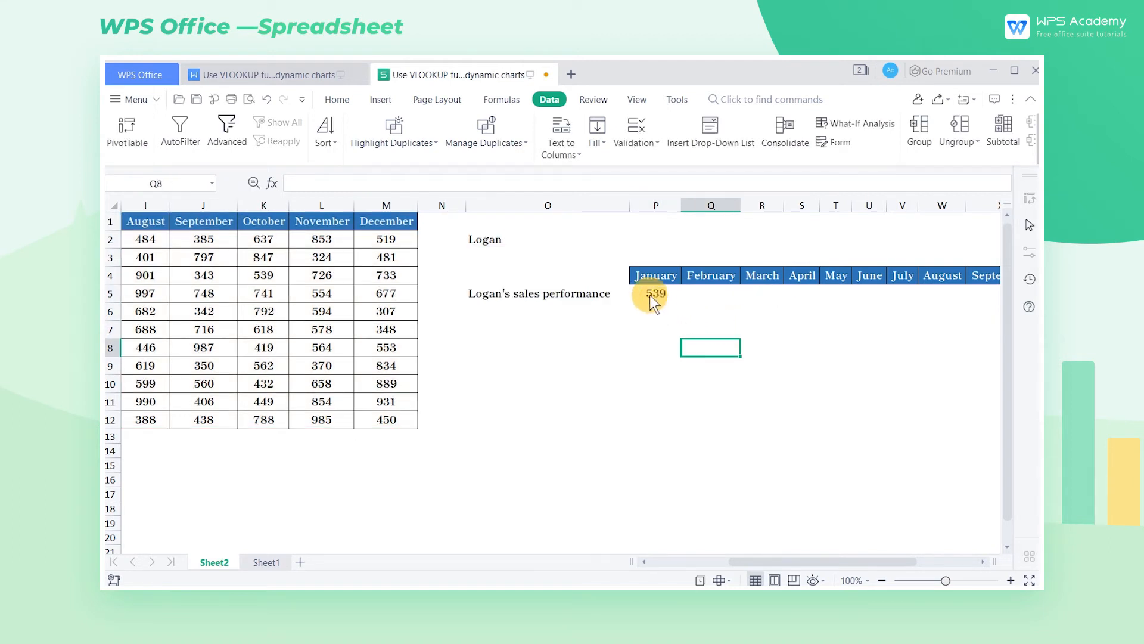
Fill P5's COLUMN-based VLOOKUP across to AA5, undoing the fixed-column attempt, giving 539 through 733
{"action": "left_click", "coordinate": [654, 293]}
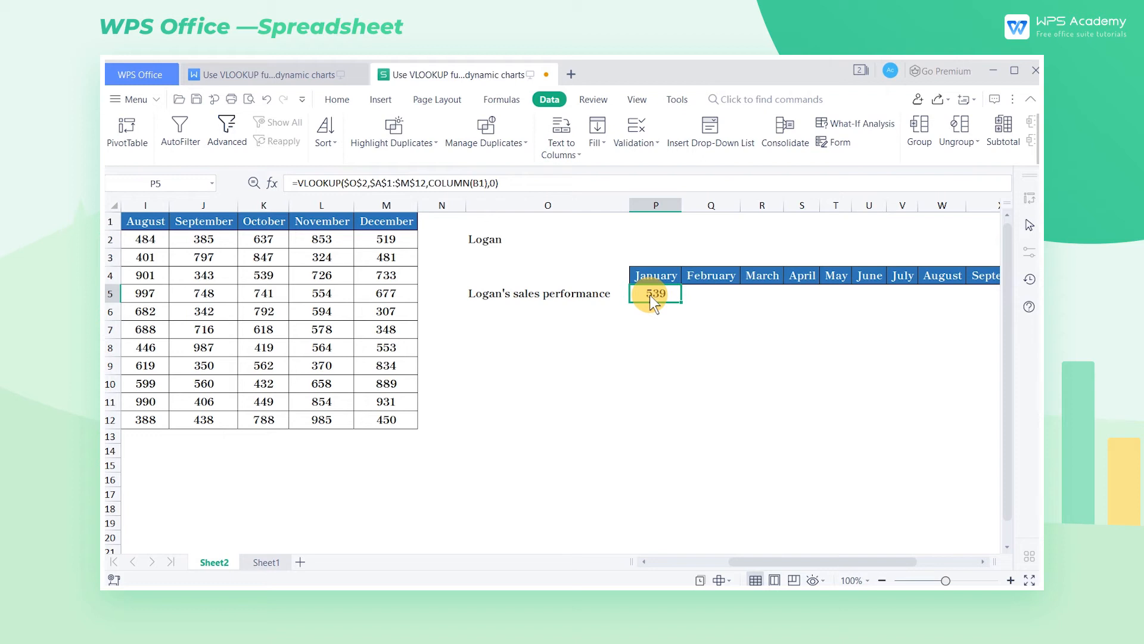
{"action": "mouse_move", "coordinate": [678, 344]}
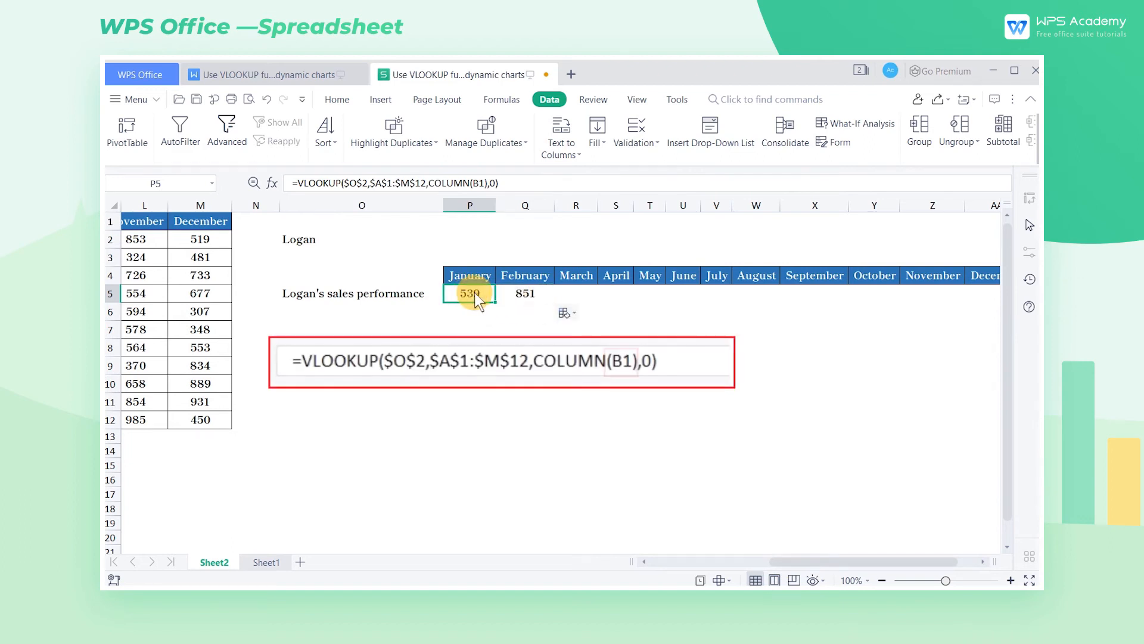
{"action": "left_click", "coordinate": [524, 293]}
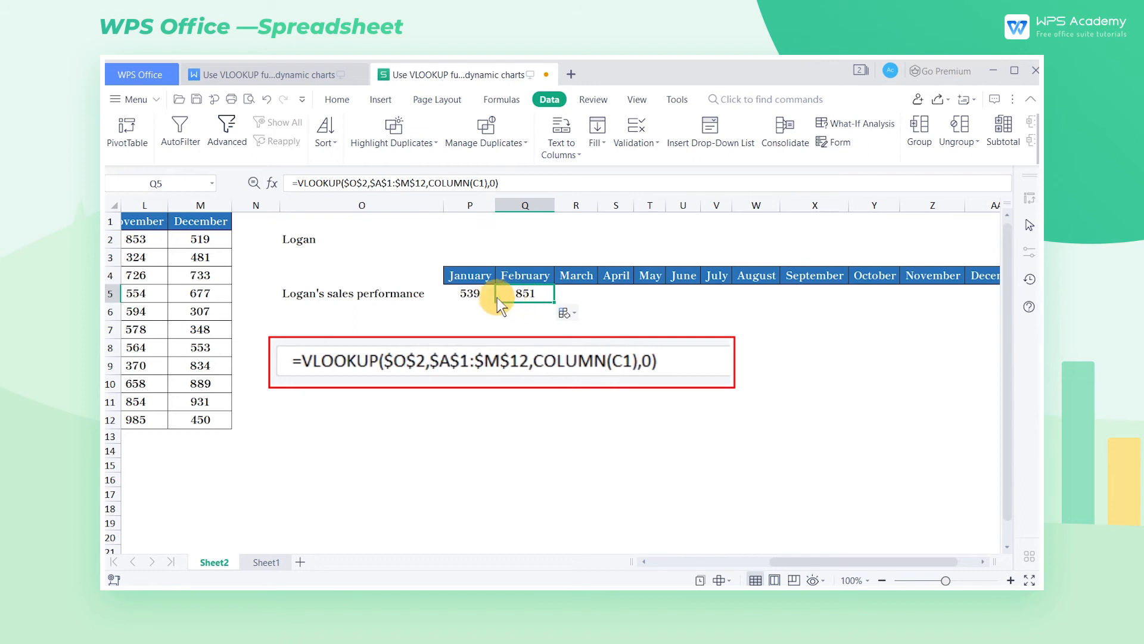
{"action": "left_click", "coordinate": [469, 293]}
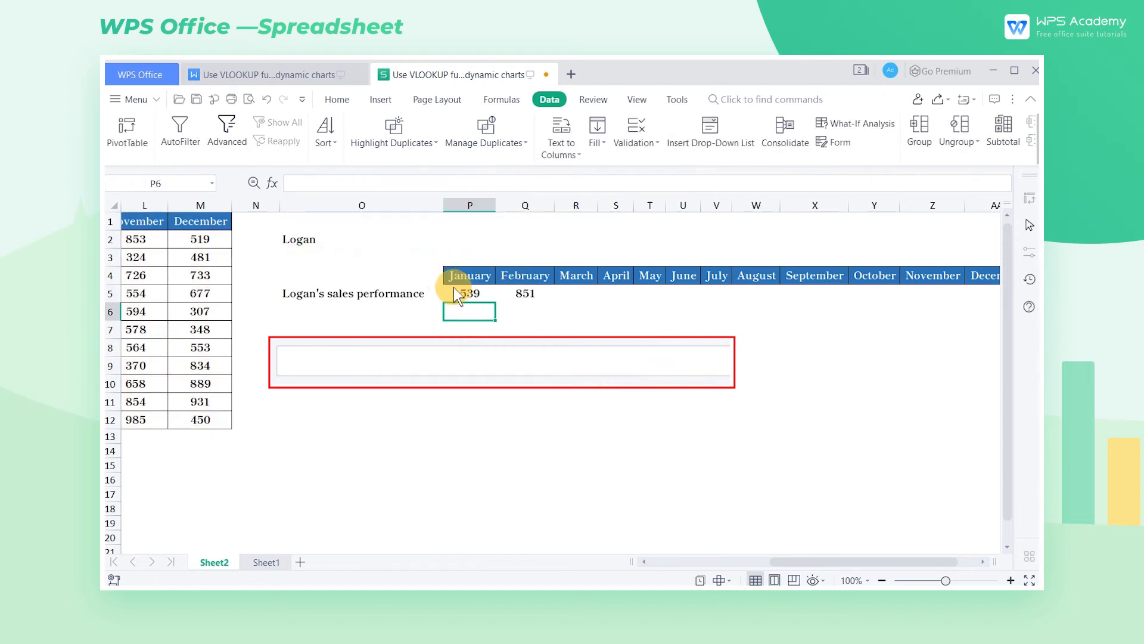
{"action": "left_click", "coordinate": [525, 293]}
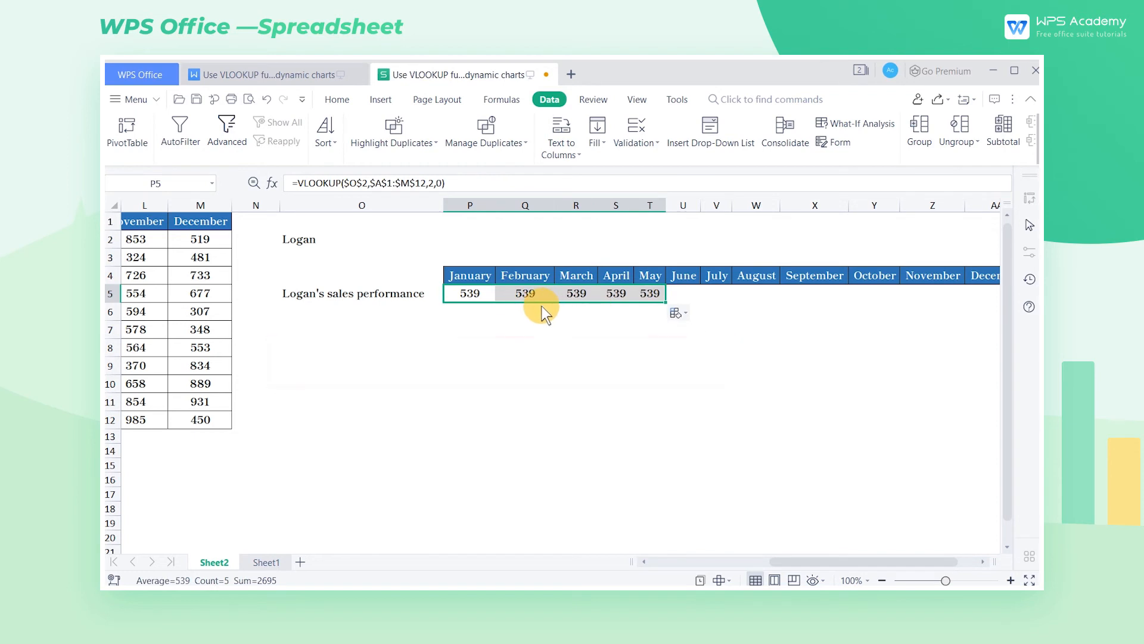
{"action": "key", "text": "ctrl+z"}
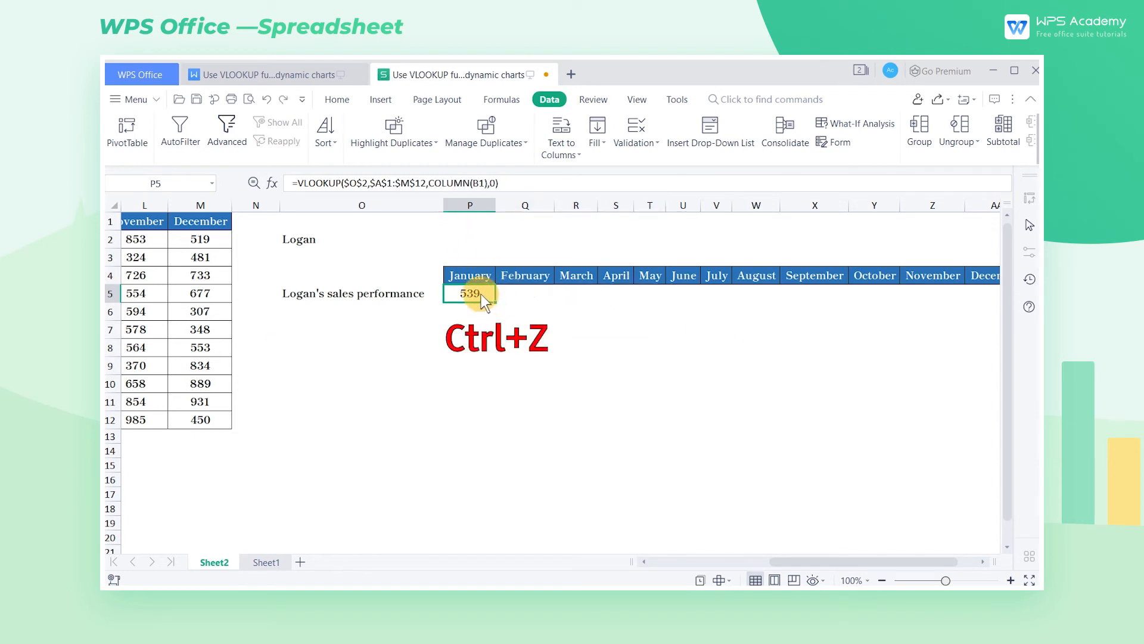
{"action": "key", "text": "ctrl+z"}
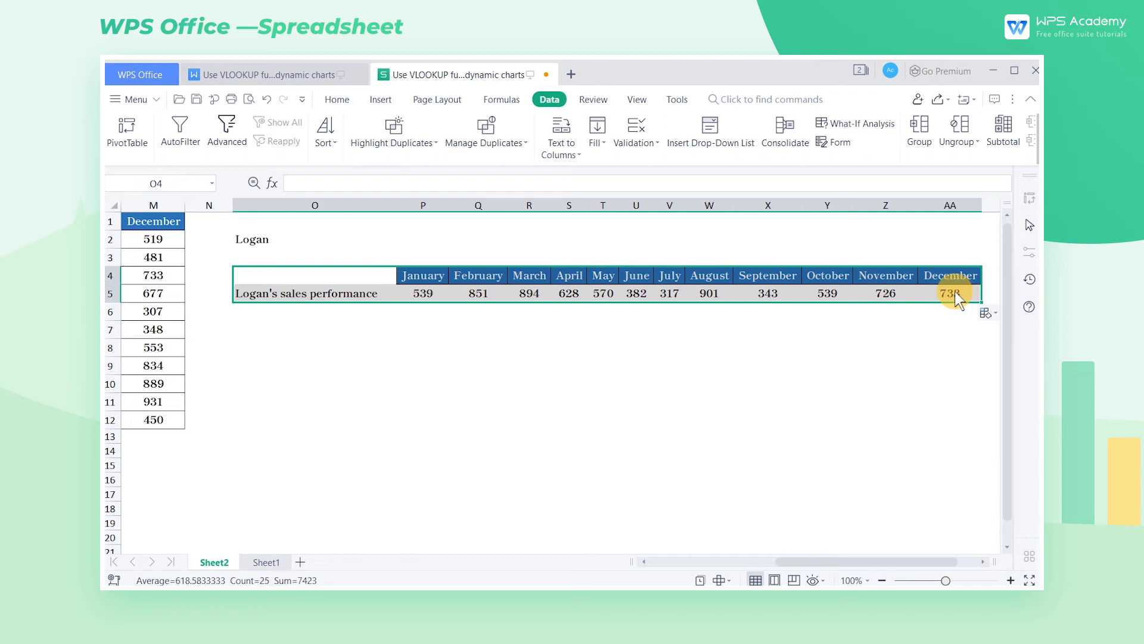
Insert a clustered column chart of O4:AA5 titled Logan's sales performance
{"action": "left_click", "coordinate": [381, 99]}
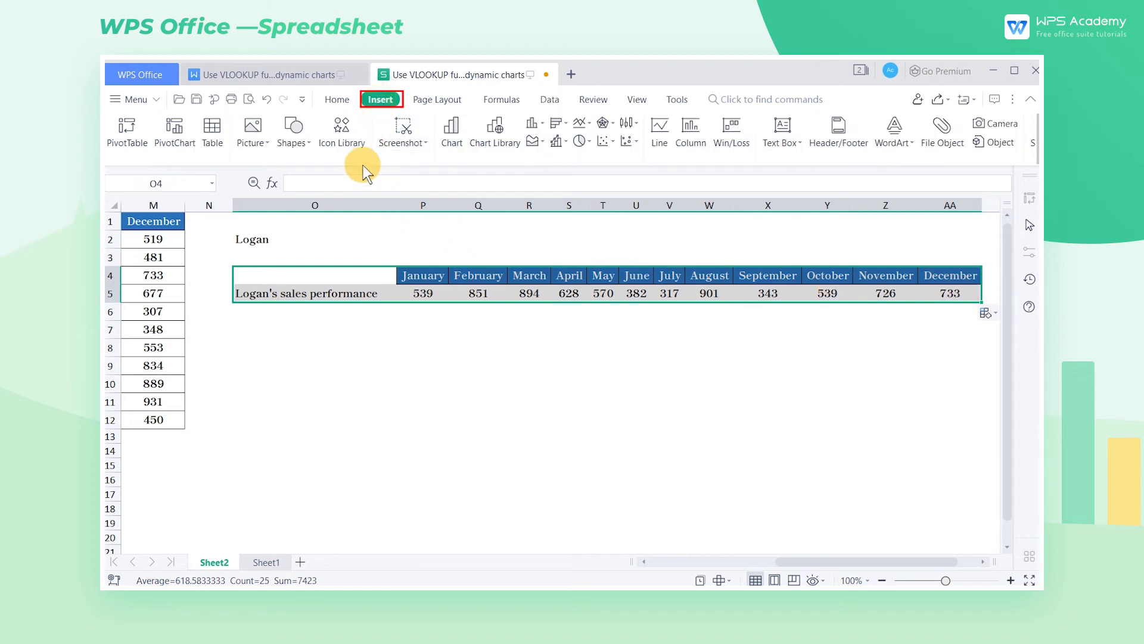
{"action": "left_click", "coordinate": [534, 122]}
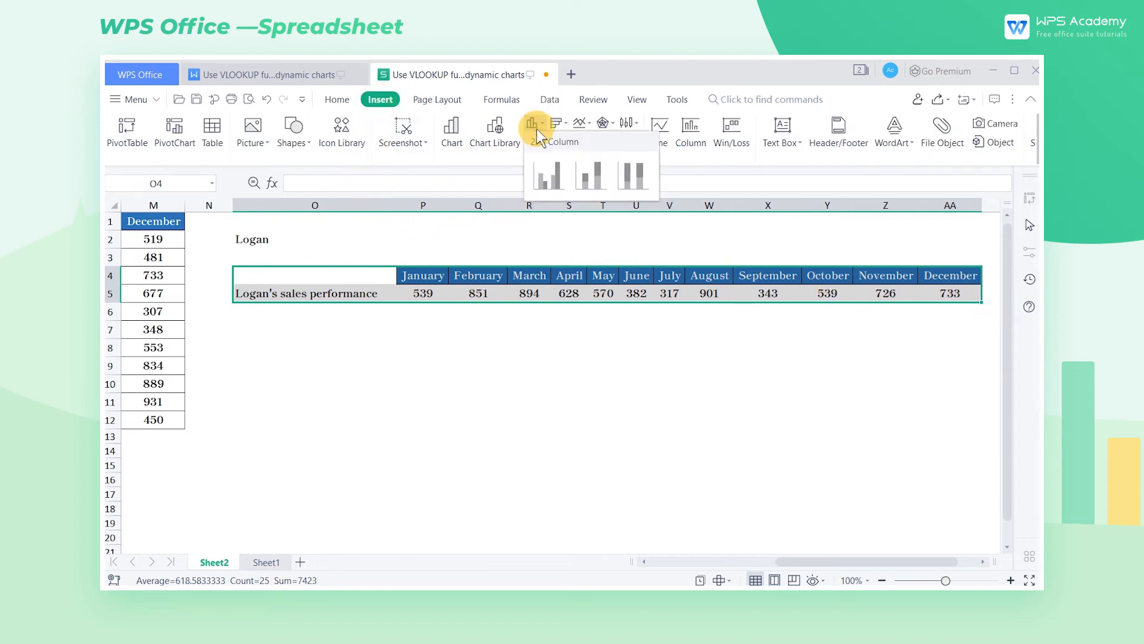
{"action": "left_click", "coordinate": [547, 175]}
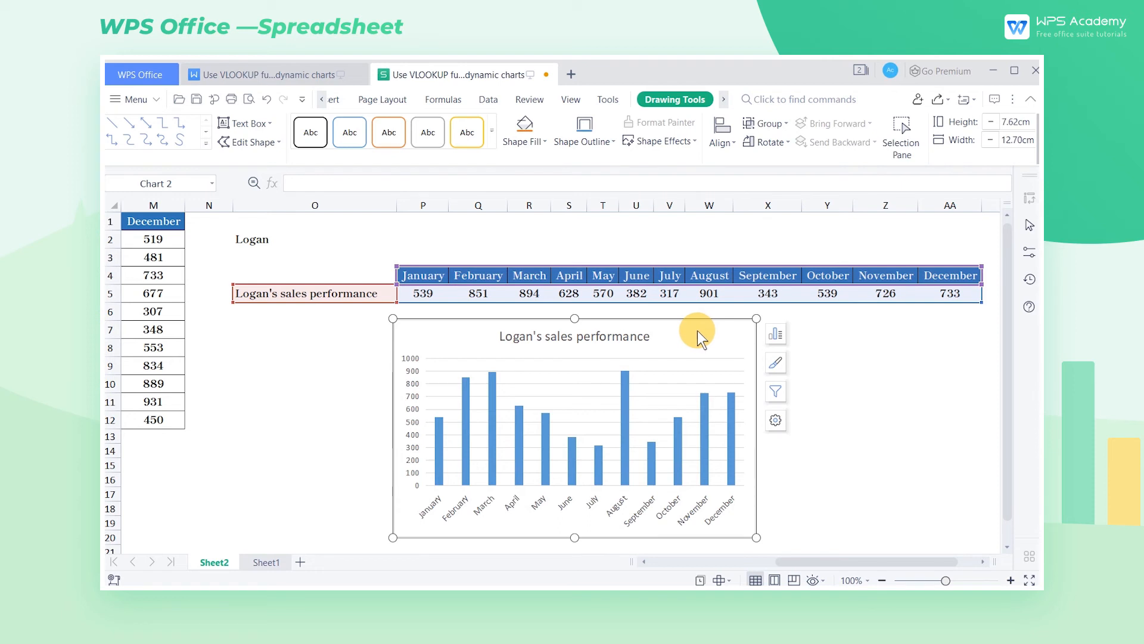
{"action": "left_click", "coordinate": [575, 337]}
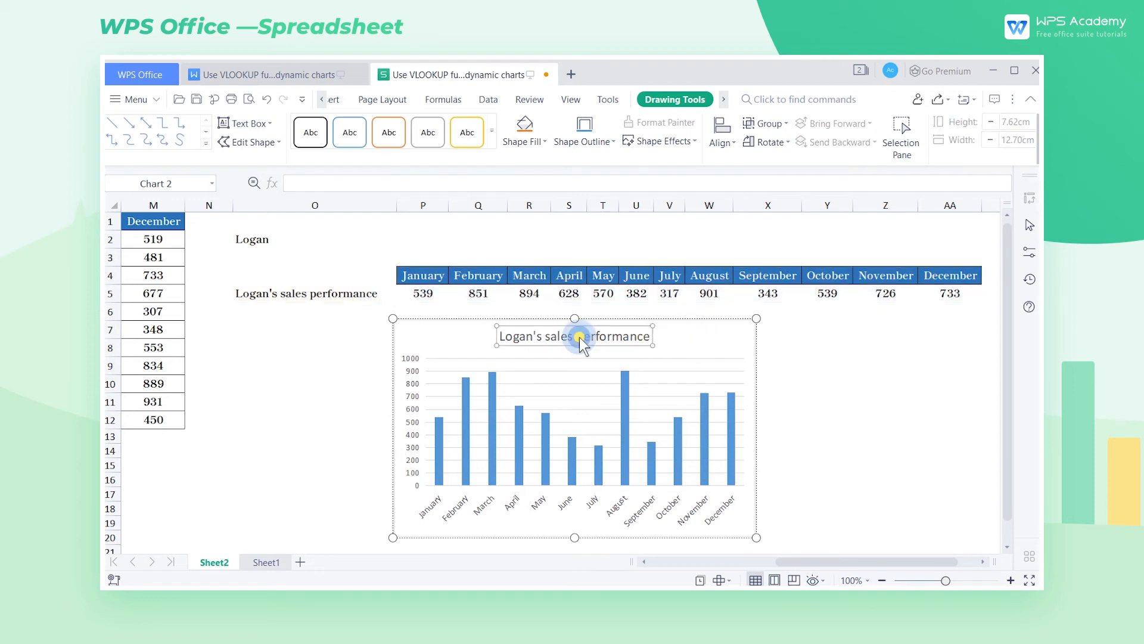
{"action": "mouse_move", "coordinate": [708, 350]}
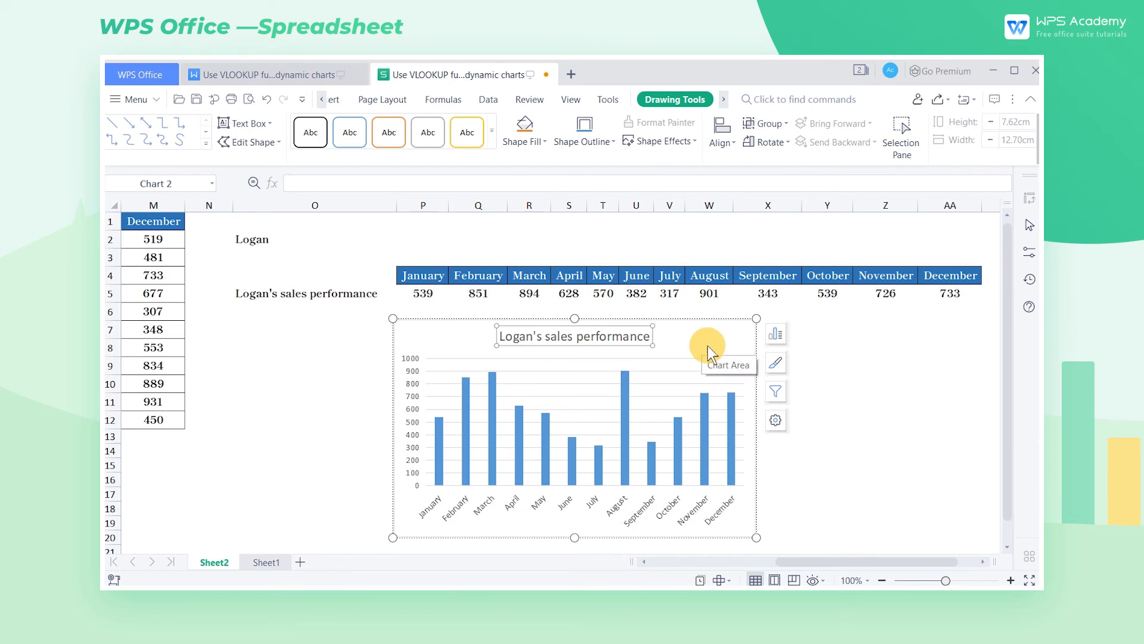
{"action": "left_click", "coordinate": [313, 238]}
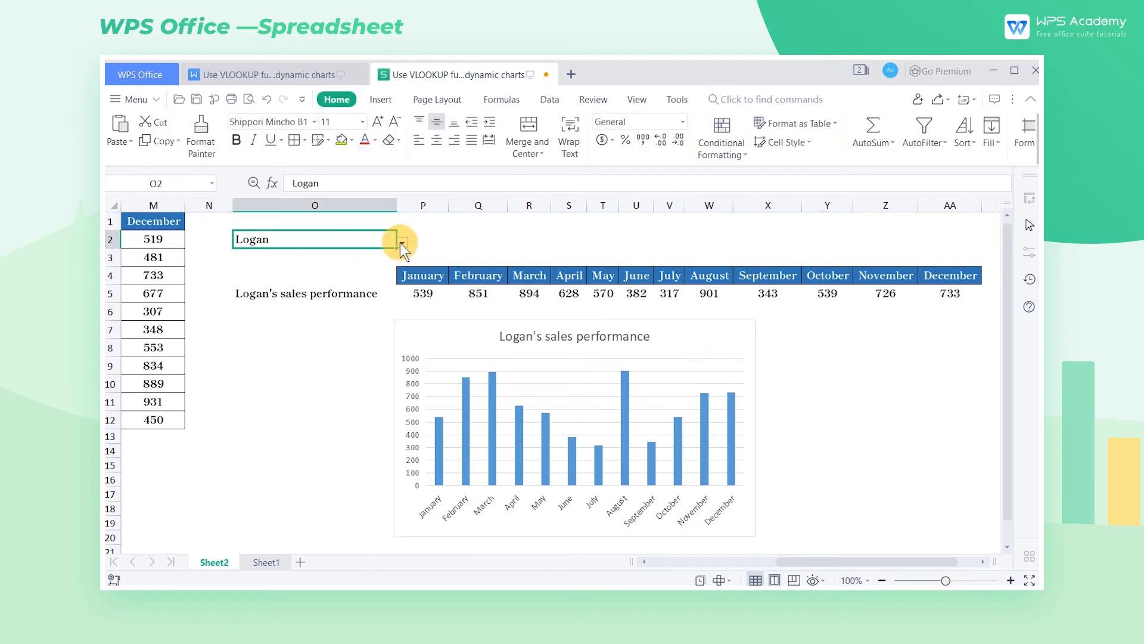
Choose John in the O2 drop-down so row and chart update, then go to Sheet1
{"action": "left_click", "coordinate": [401, 242]}
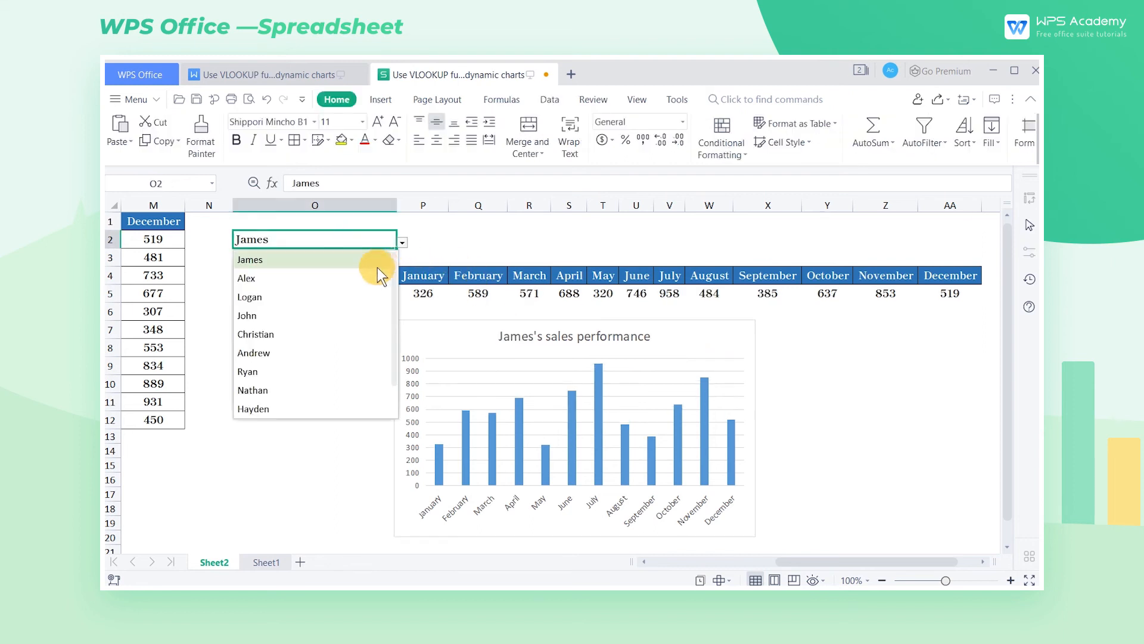
{"action": "left_click", "coordinate": [250, 296]}
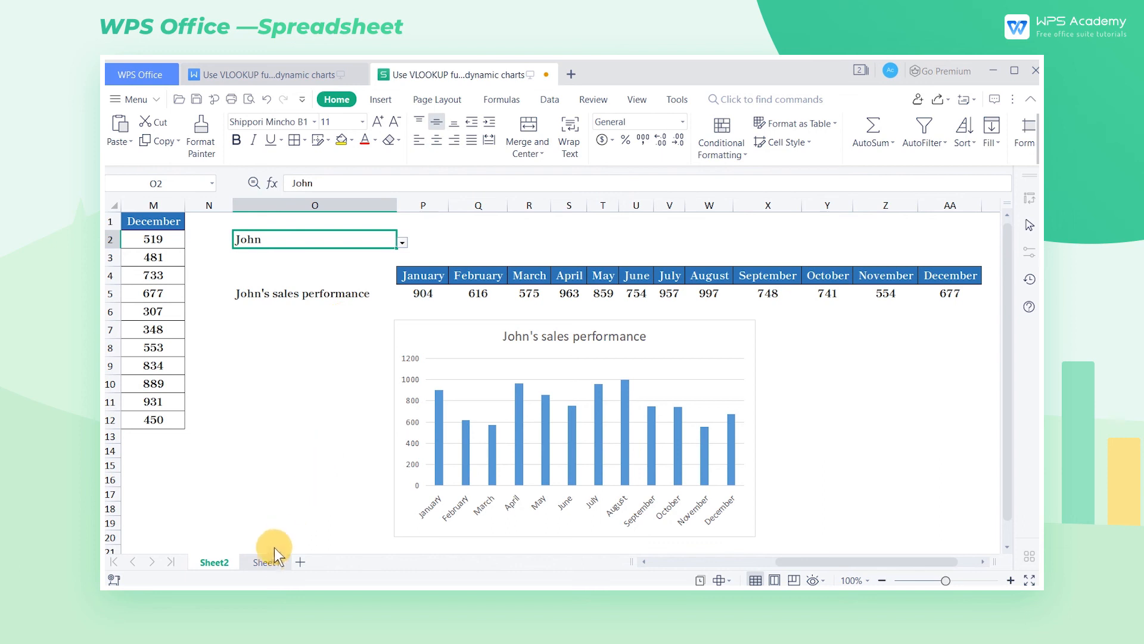
{"action": "left_click", "coordinate": [266, 562]}
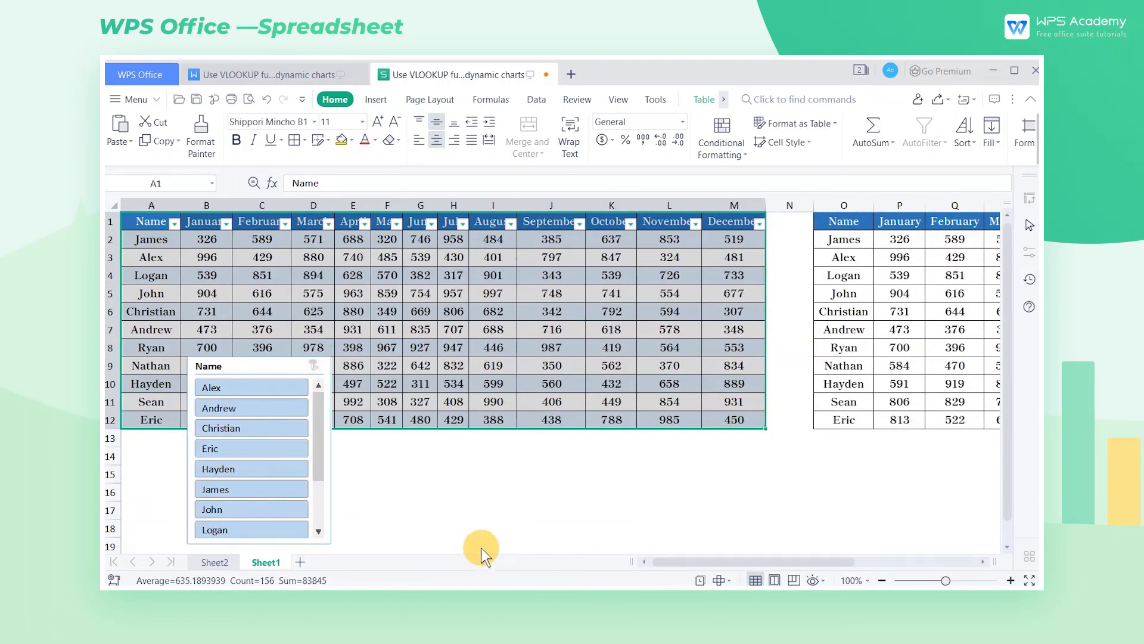
{"action": "mouse_move", "coordinate": [251, 388]}
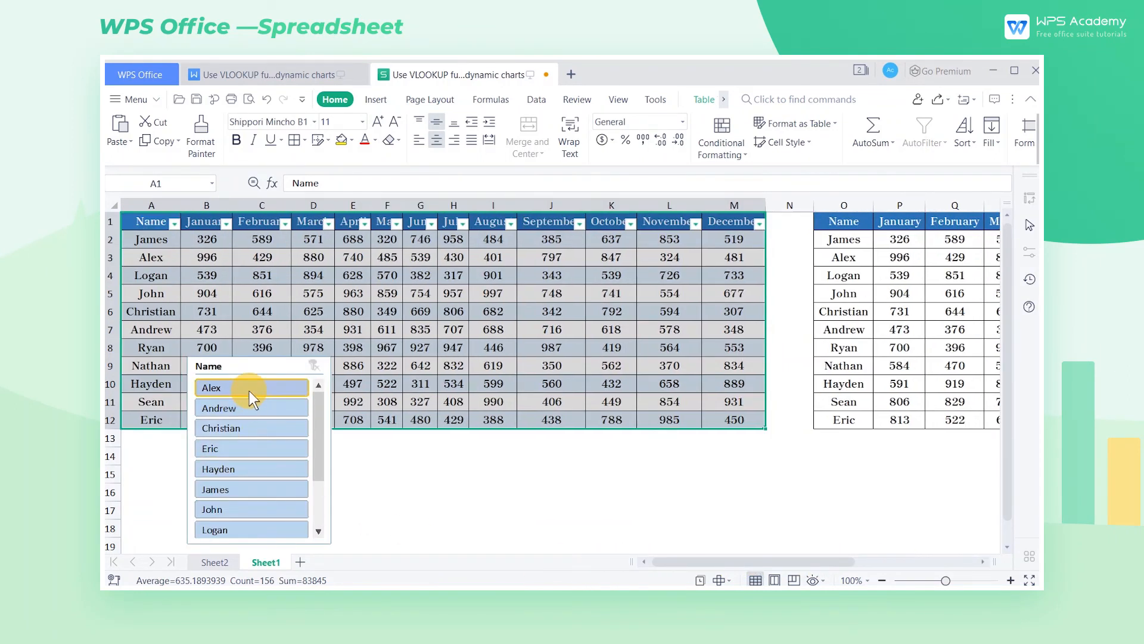
Use the Name slicer to show only Eric's row in the Sheet1 table
{"action": "left_click", "coordinate": [212, 388]}
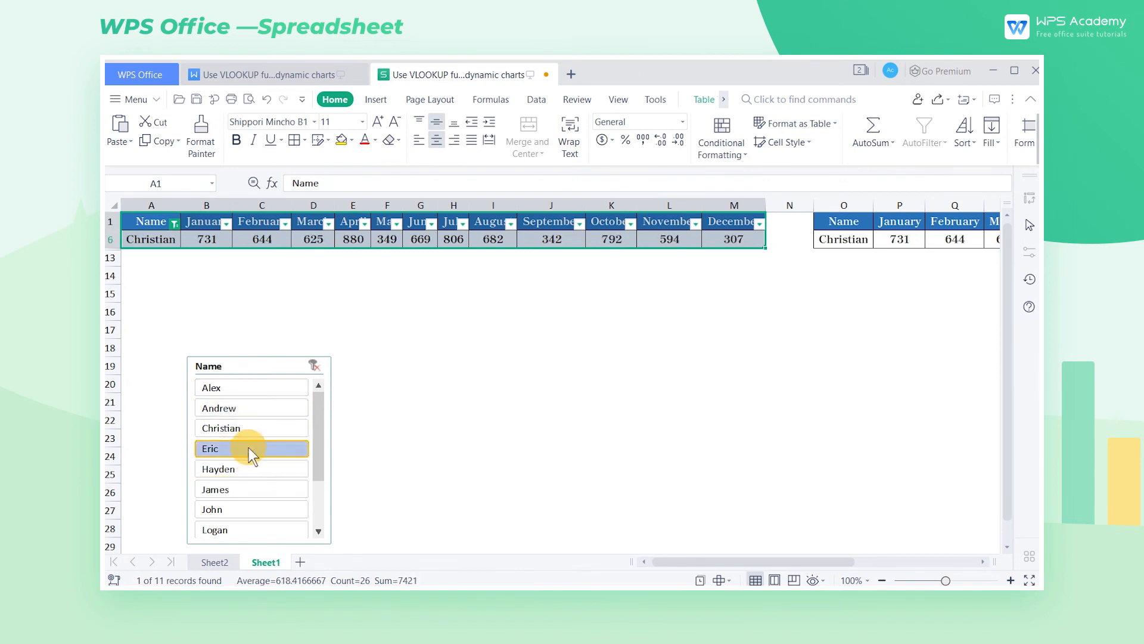
{"action": "left_click", "coordinate": [251, 468]}
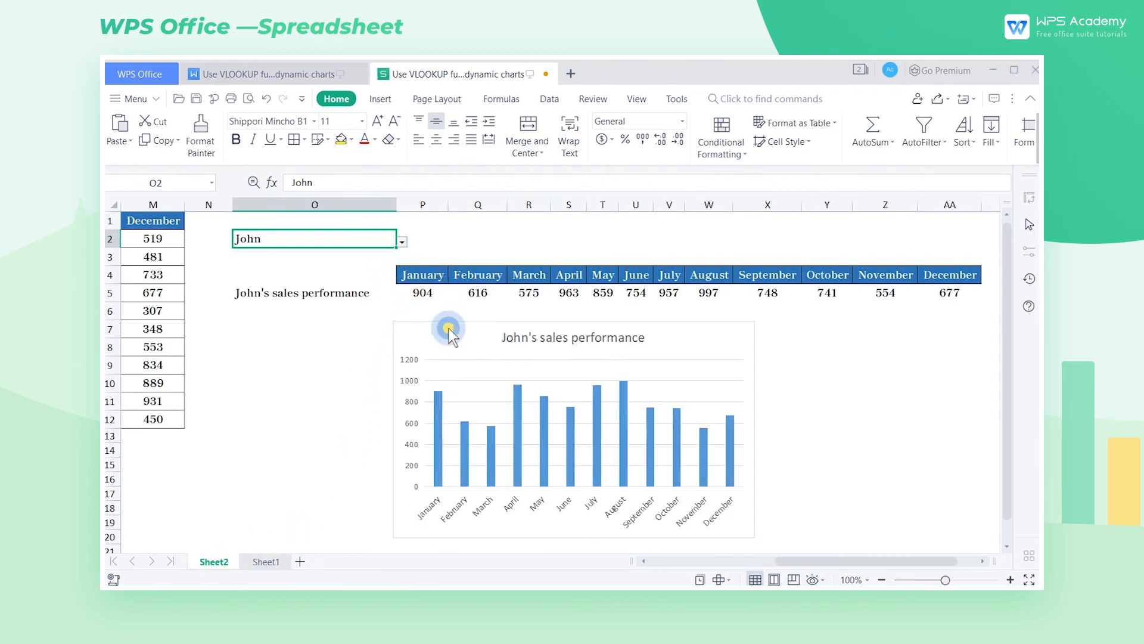
Drag John's sales performance chart left to sit under the row label
{"action": "left_click", "coordinate": [449, 329]}
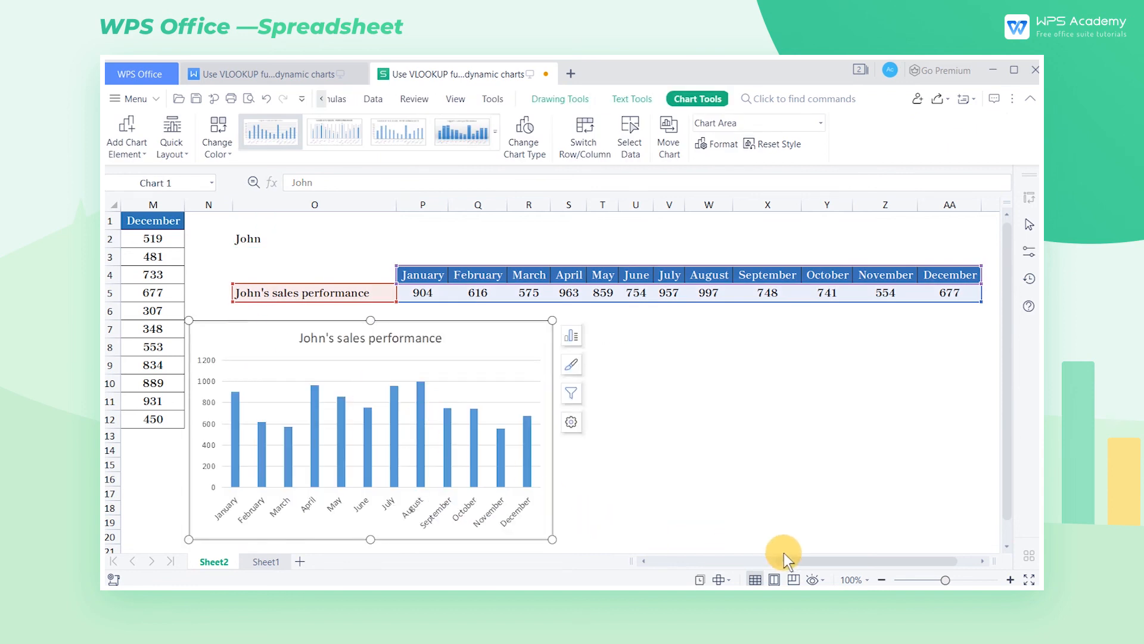